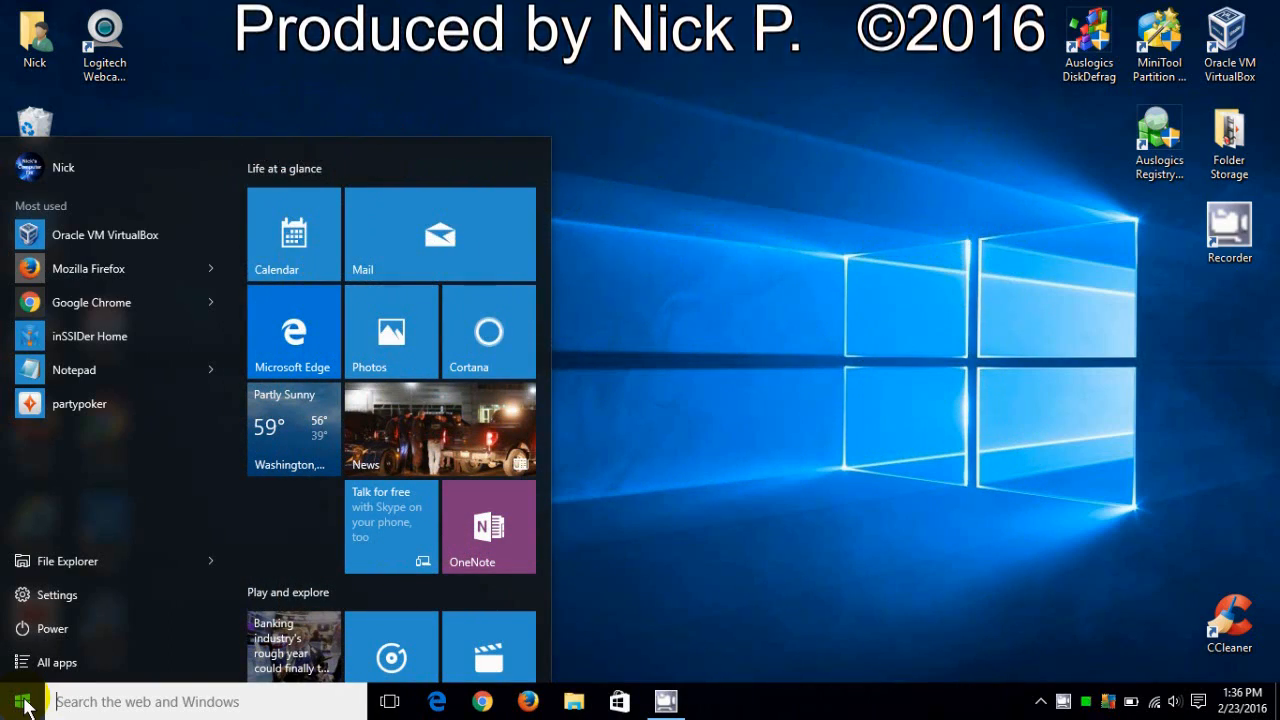
Dismiss the Start menu and return to the plain desktop.
click(16, 700)
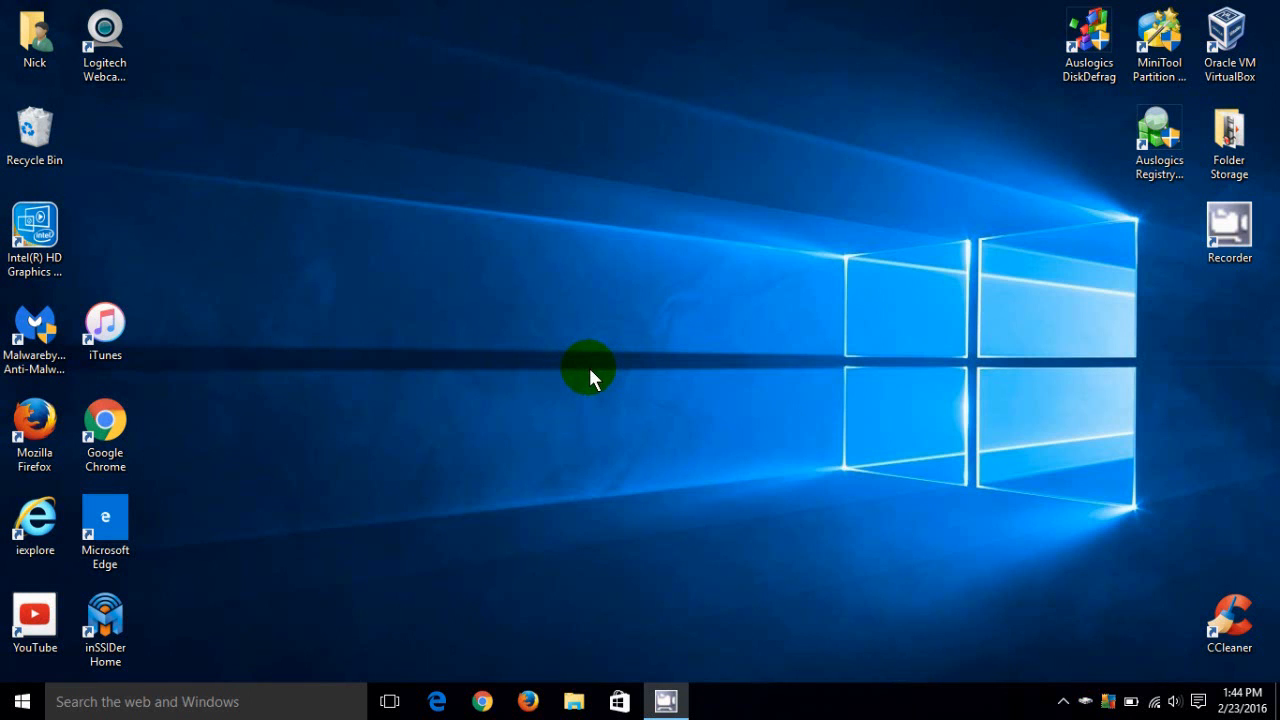
mouse_move(610, 316)
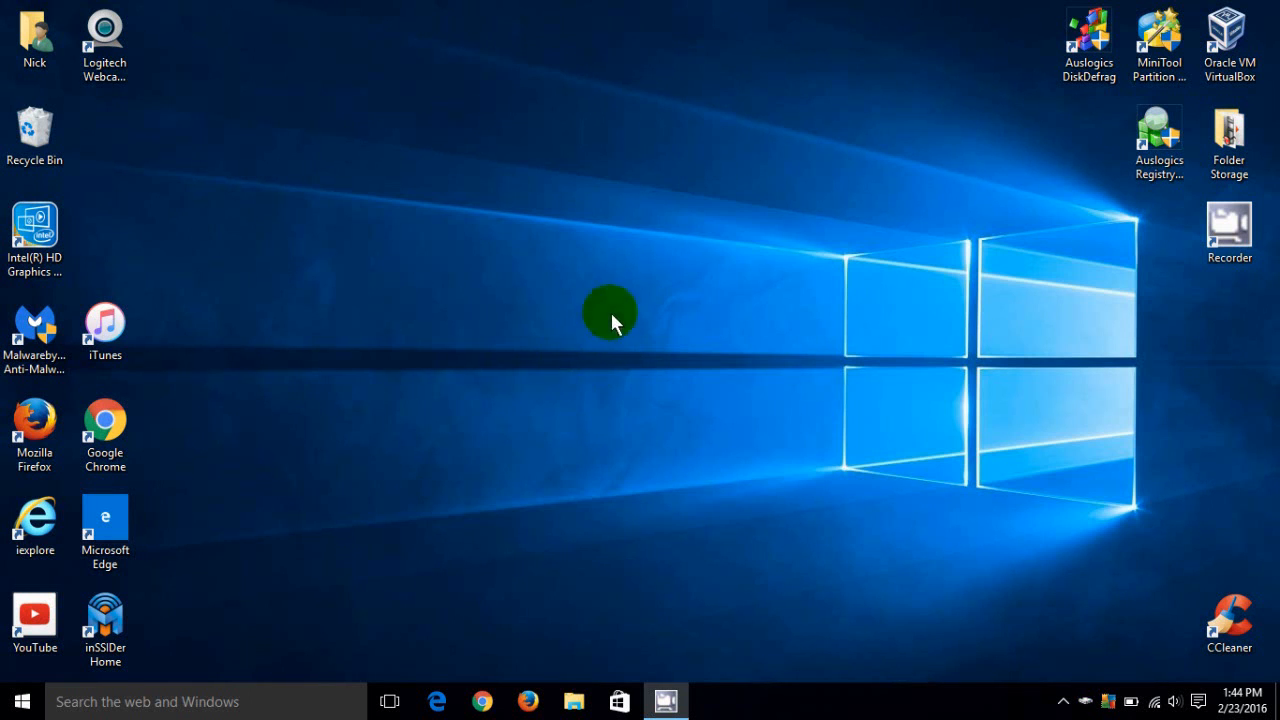
mouse_move(1050, 444)
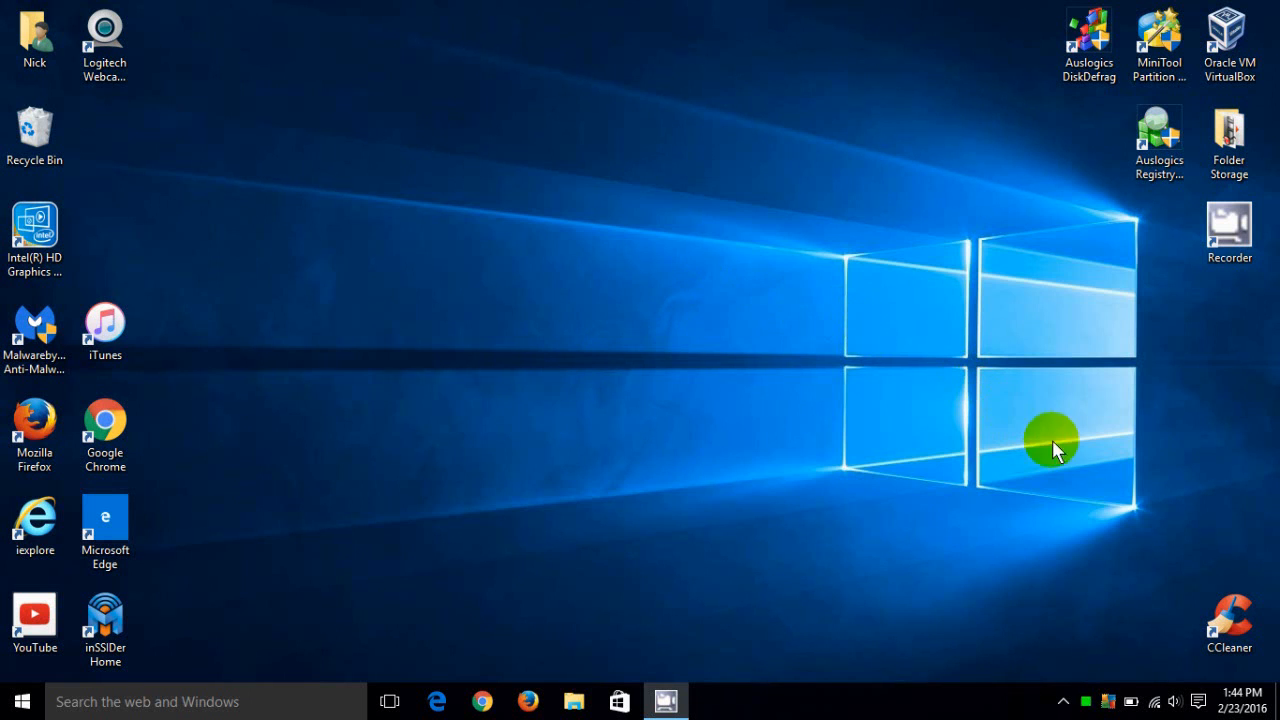
mouse_move(1150, 690)
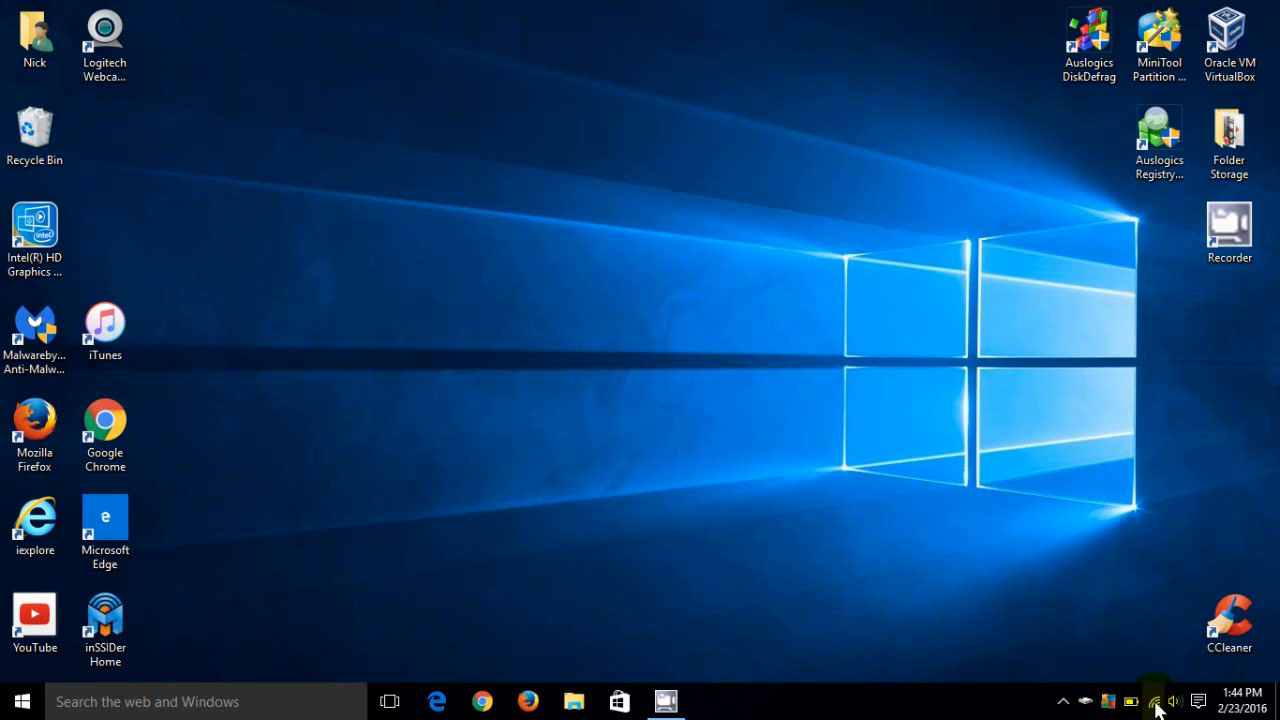
From the taskbar network flyout, turn Wi-Fi off and back on so PProuter reconnects secured.
click(1154, 700)
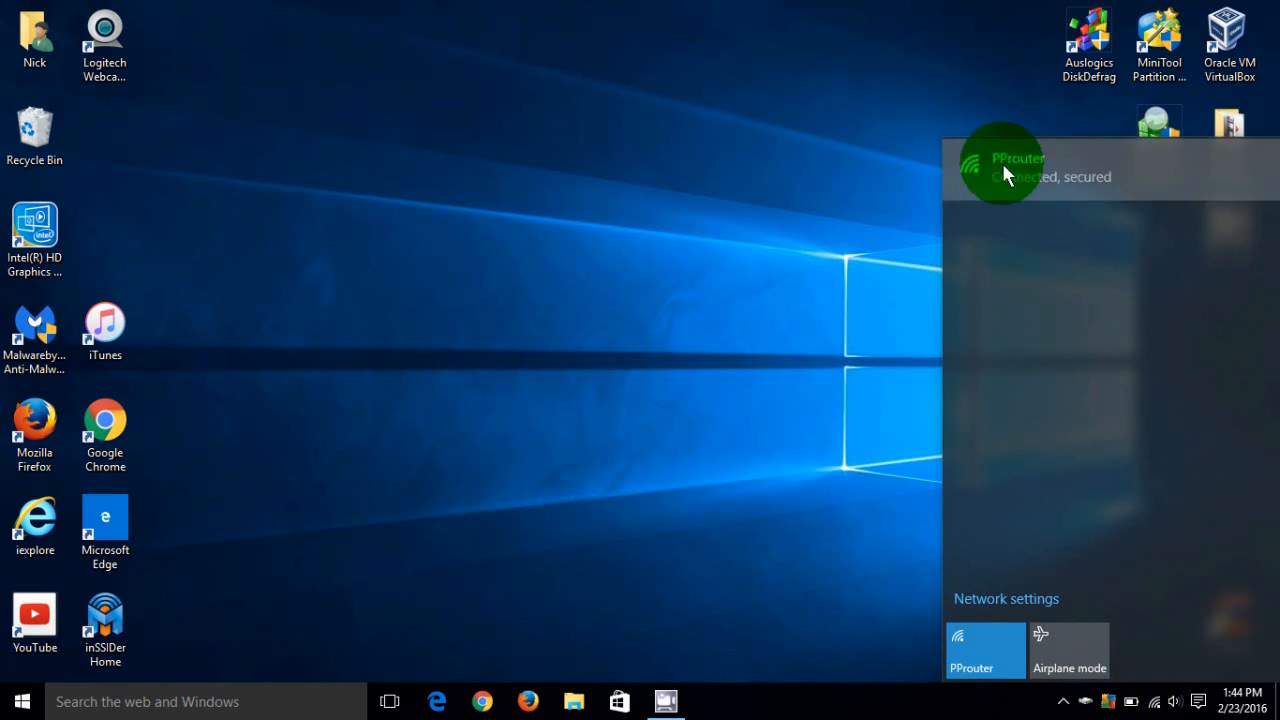
click(1040, 168)
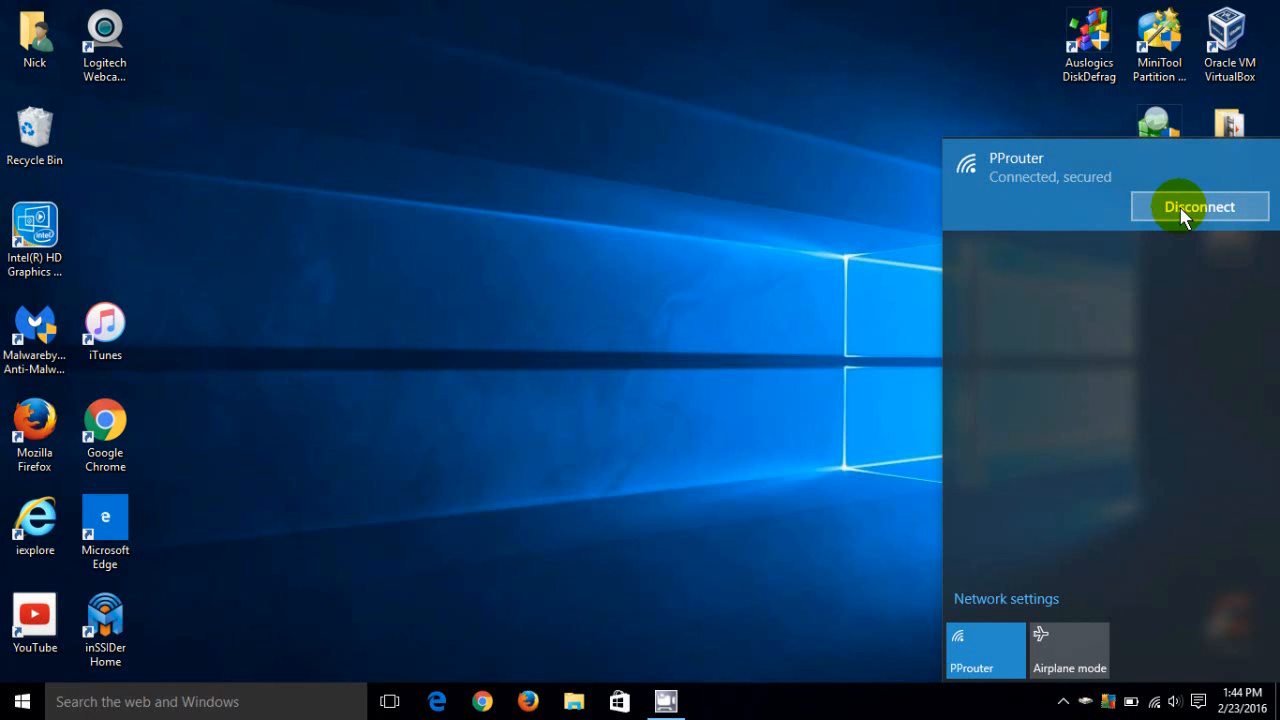
mouse_move(944, 392)
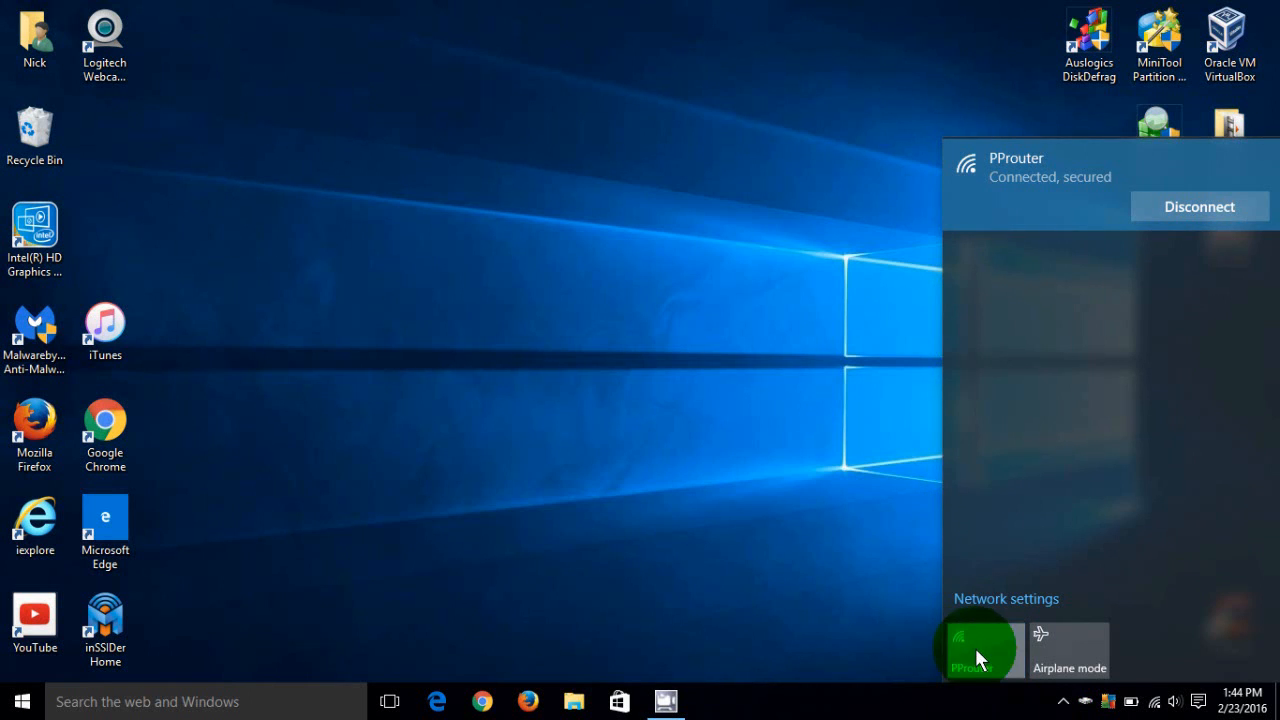
click(984, 648)
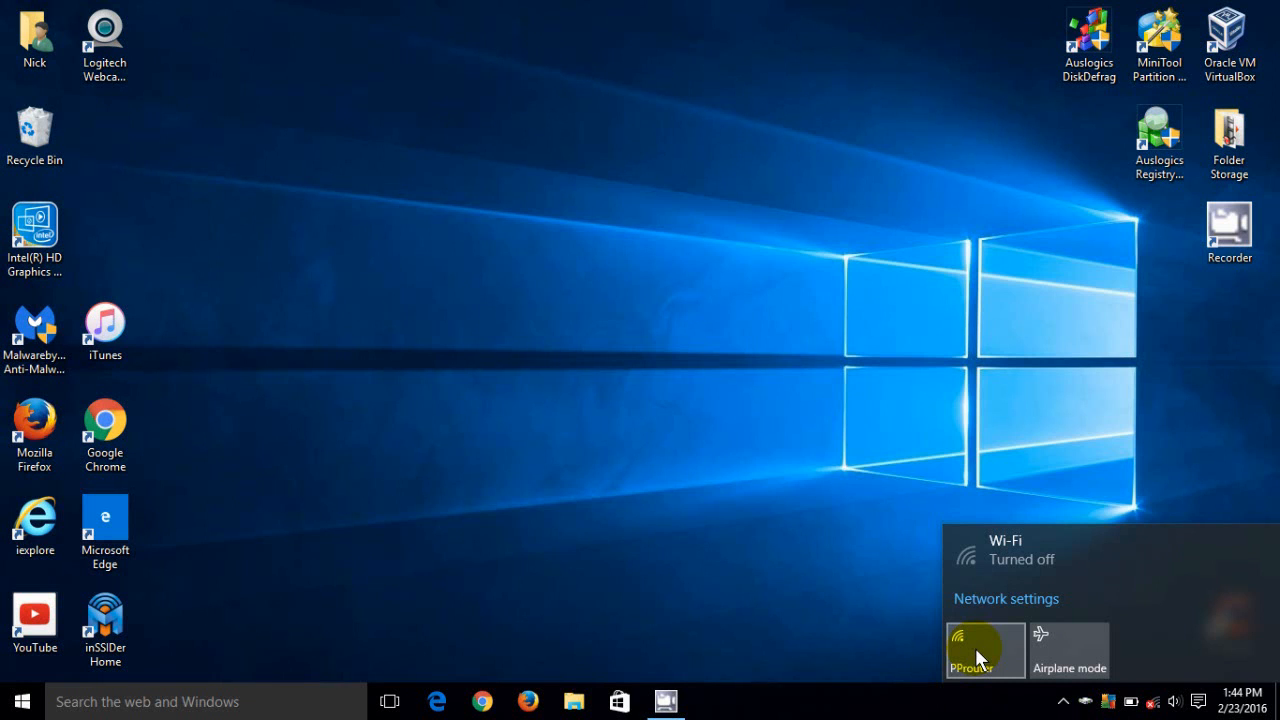
click(984, 650)
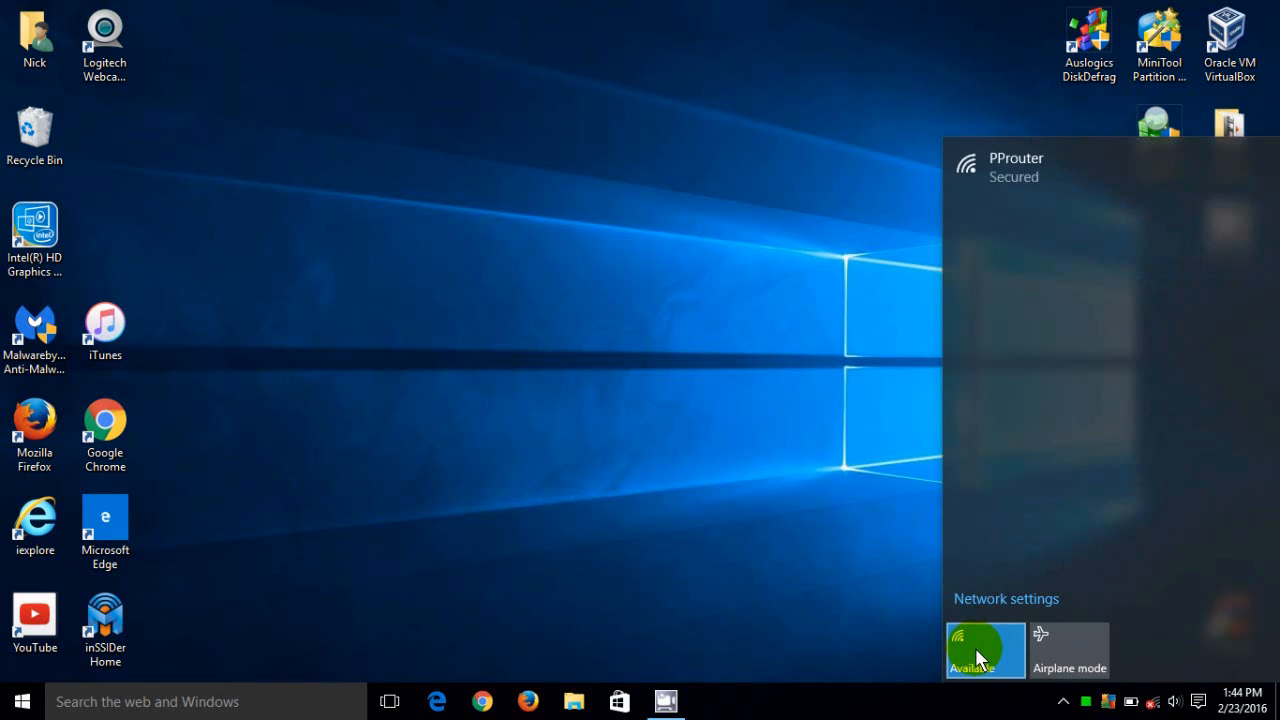
click(984, 650)
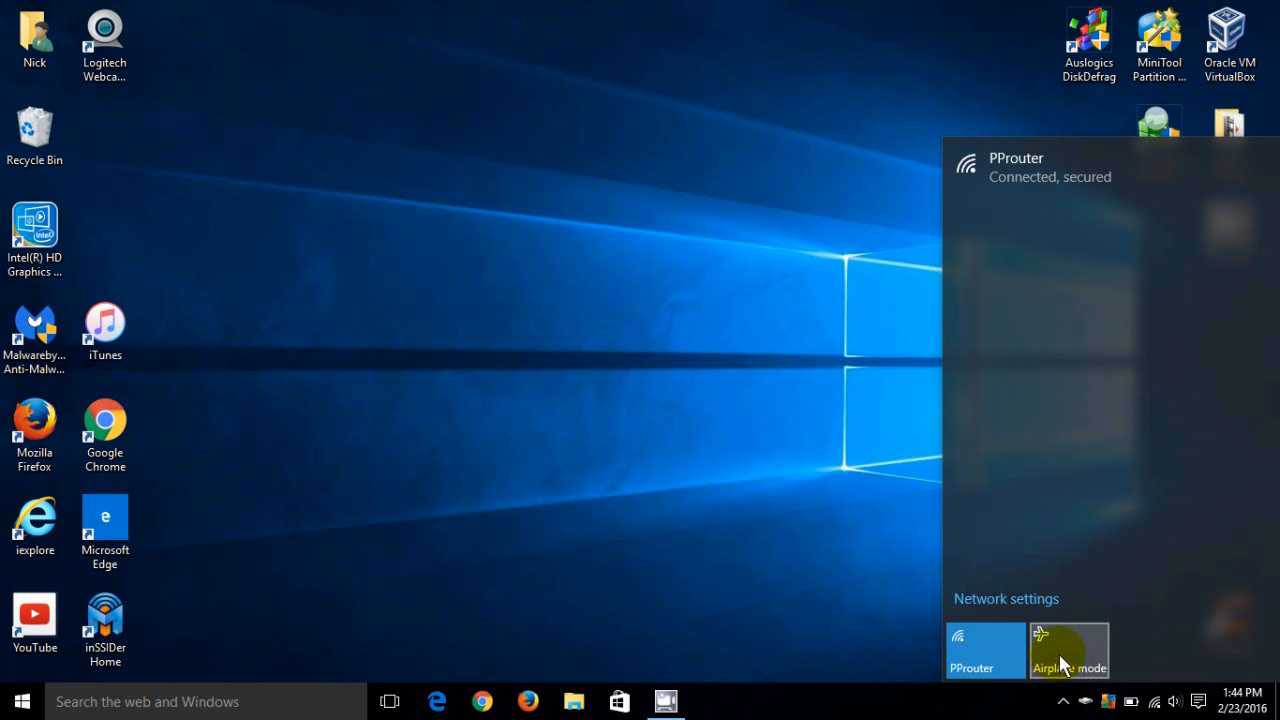
Switch Airplane mode on and then off, letting PProuter reconnect secured.
click(1068, 650)
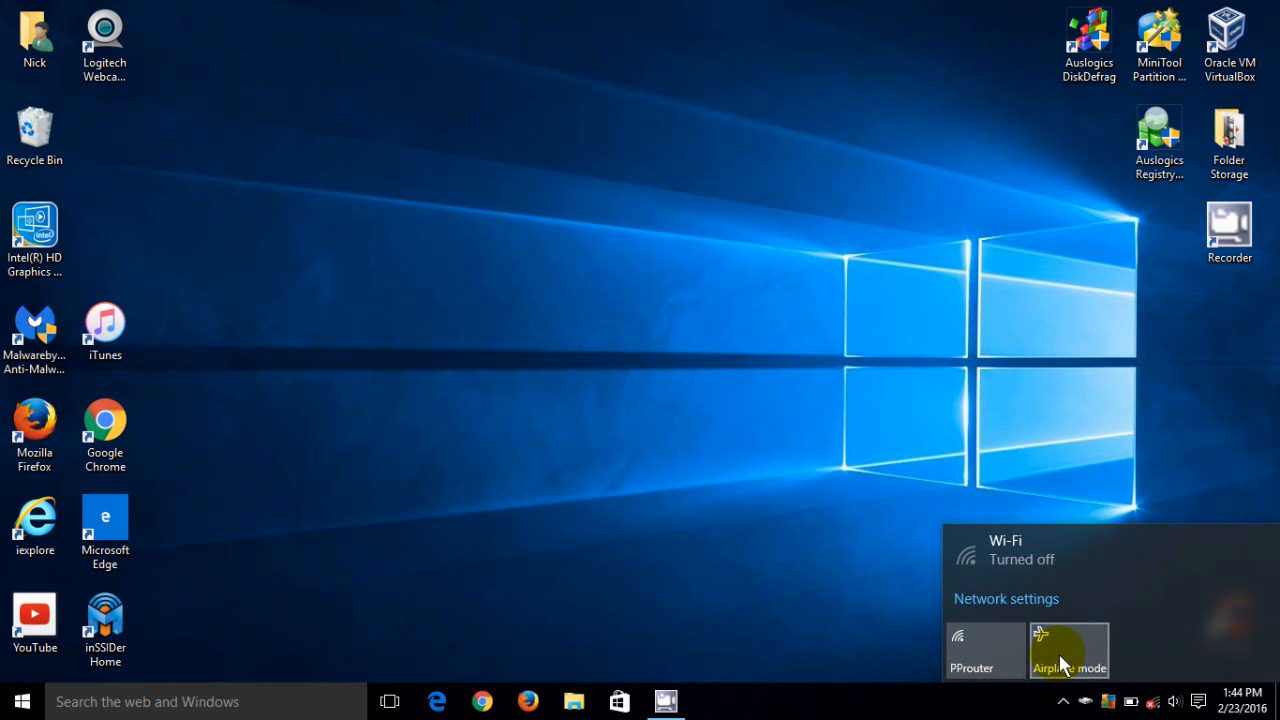
click(984, 650)
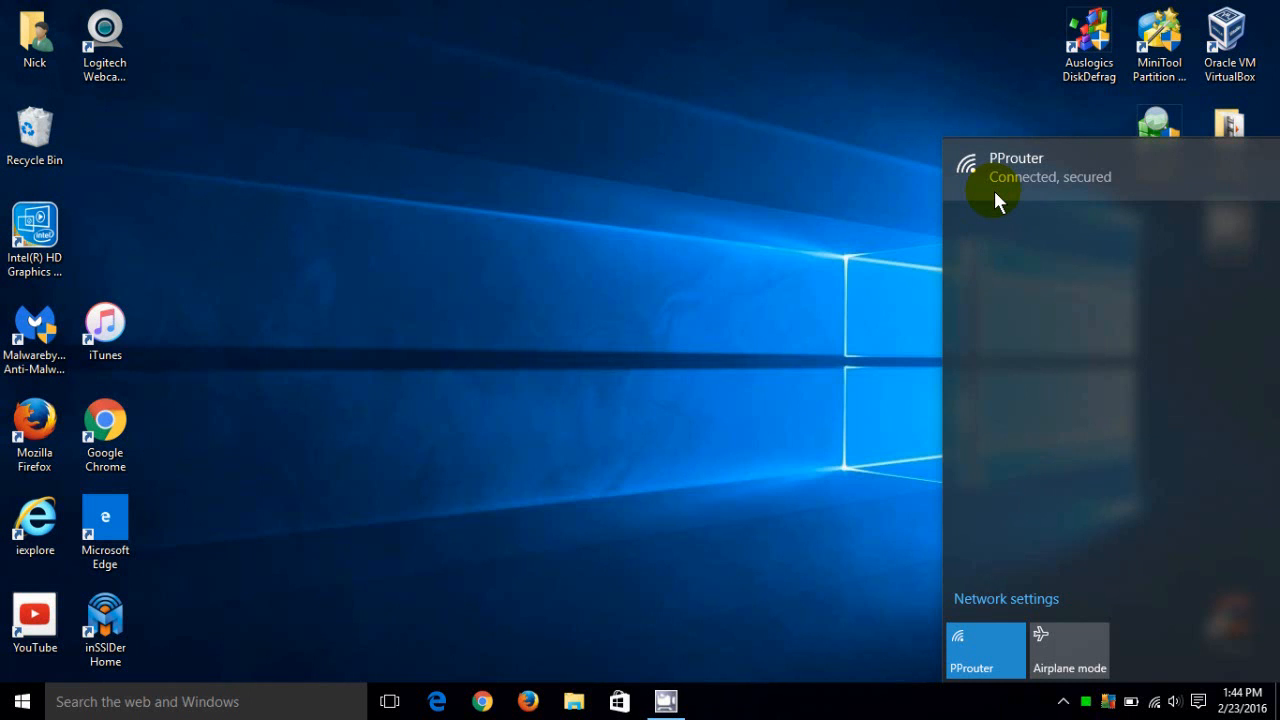
mouse_move(1016, 364)
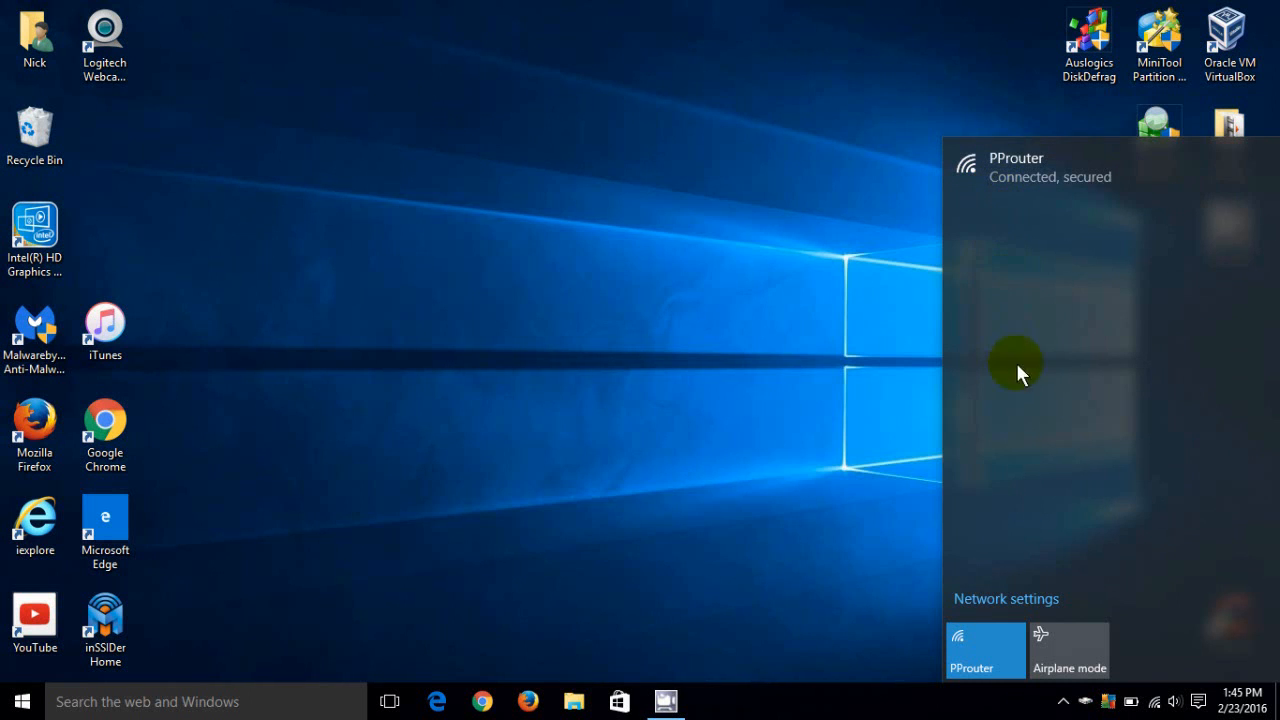